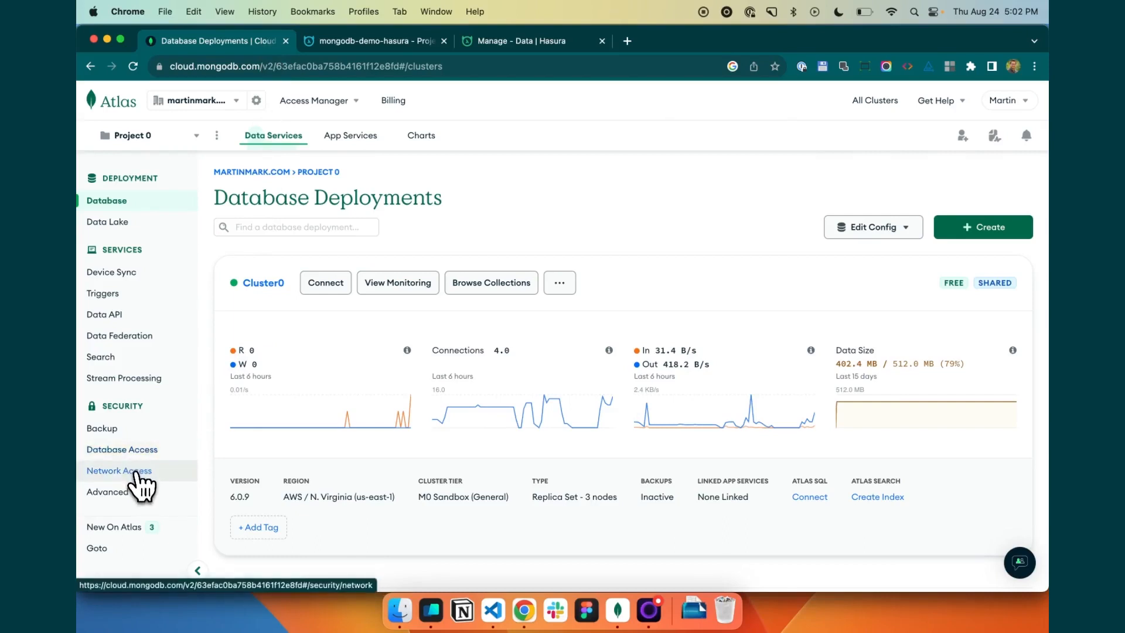
View the Atlas Network Access IP list showing 0.0.0.0/0 as active.
left_click(120, 471)
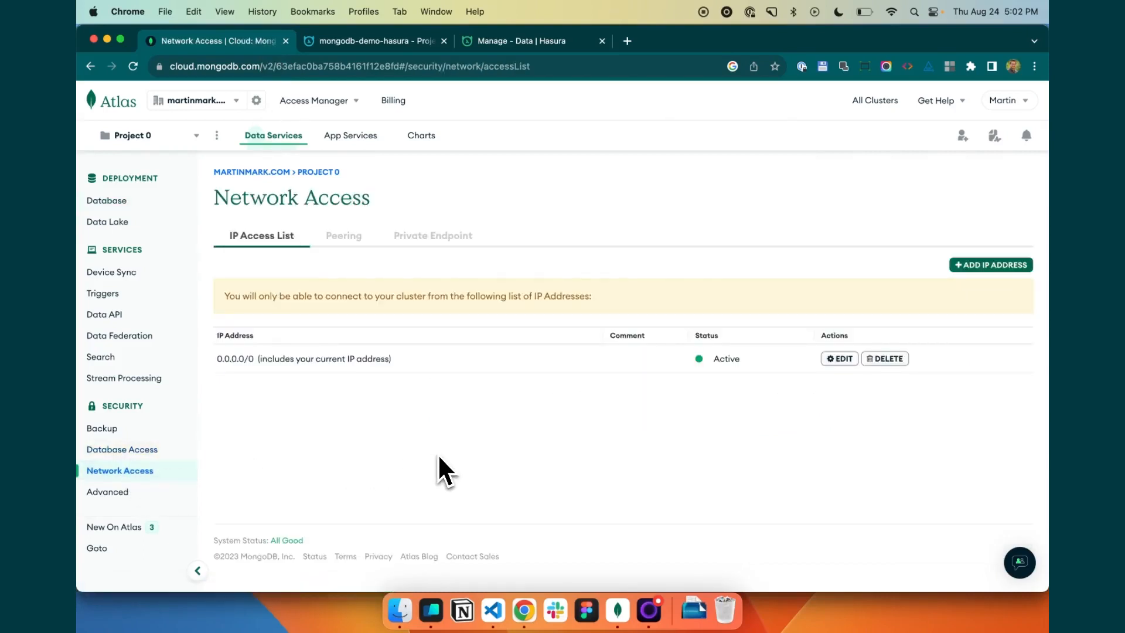
mouse_move(328, 362)
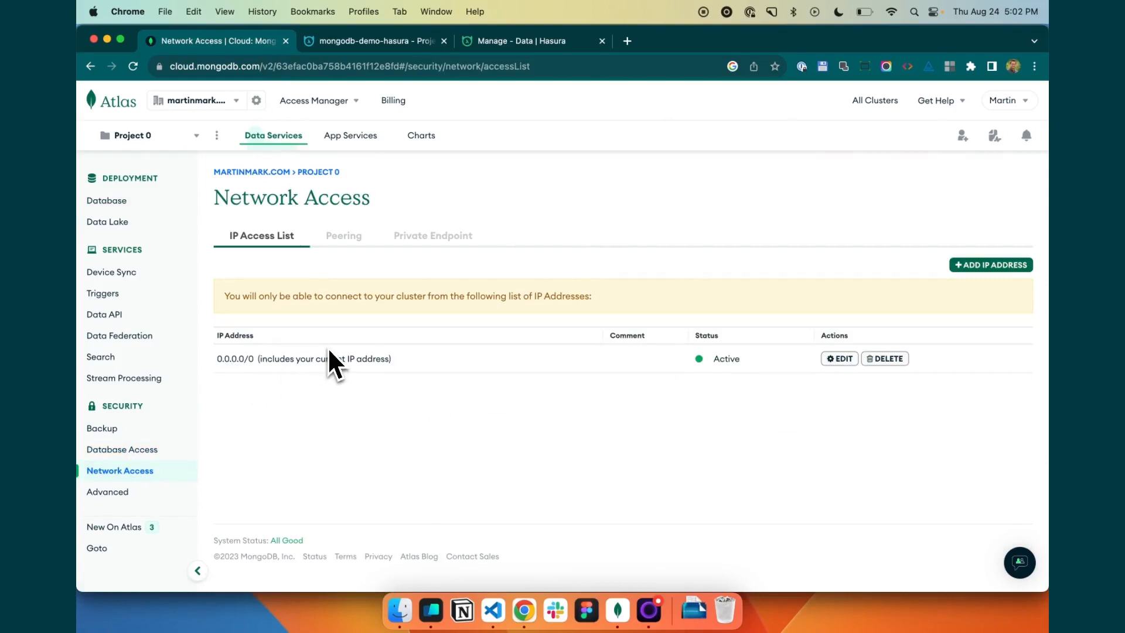
Copy the Hasura Cloud IP 3.97.103.207 from the project details and return to Atlas.
left_click(369, 41)
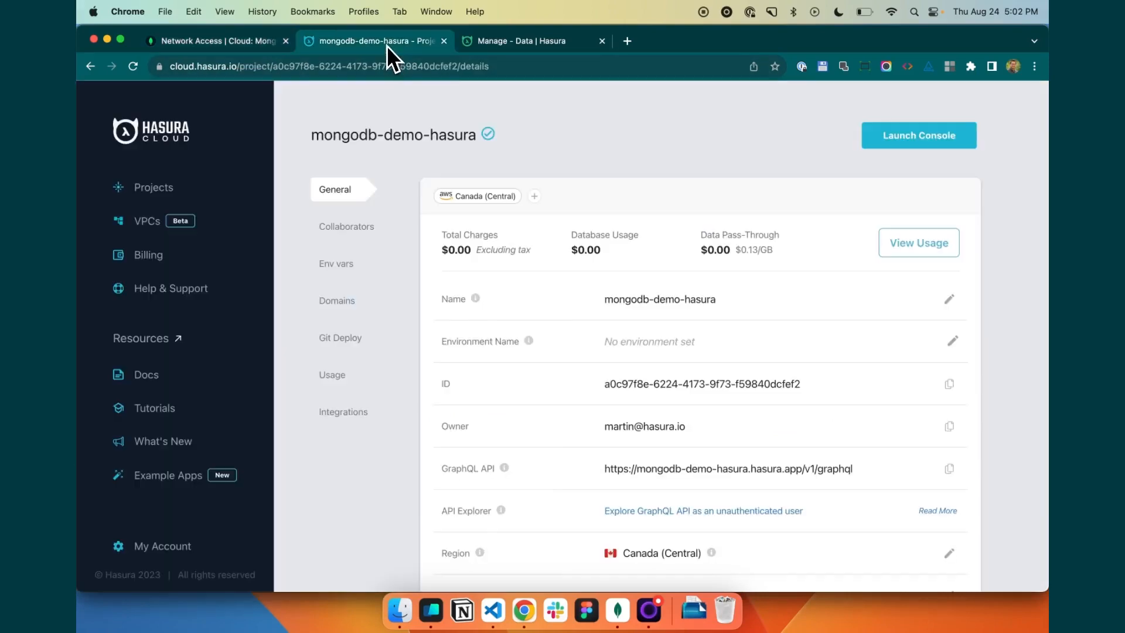
scroll("down", 3)
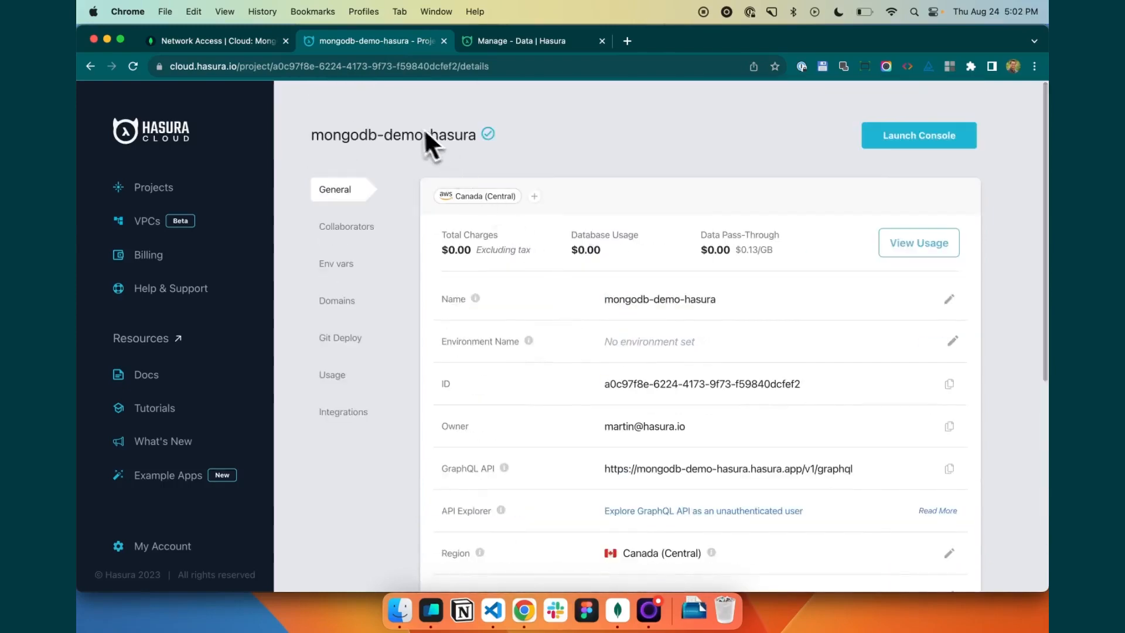
scroll("down", 3)
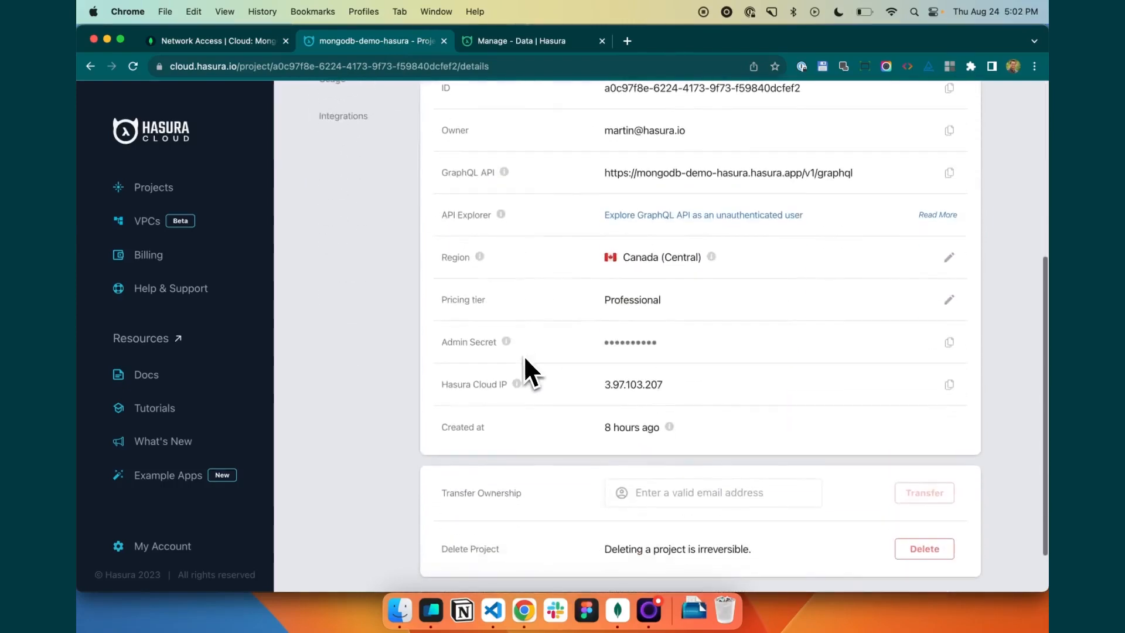
double_click(487, 385)
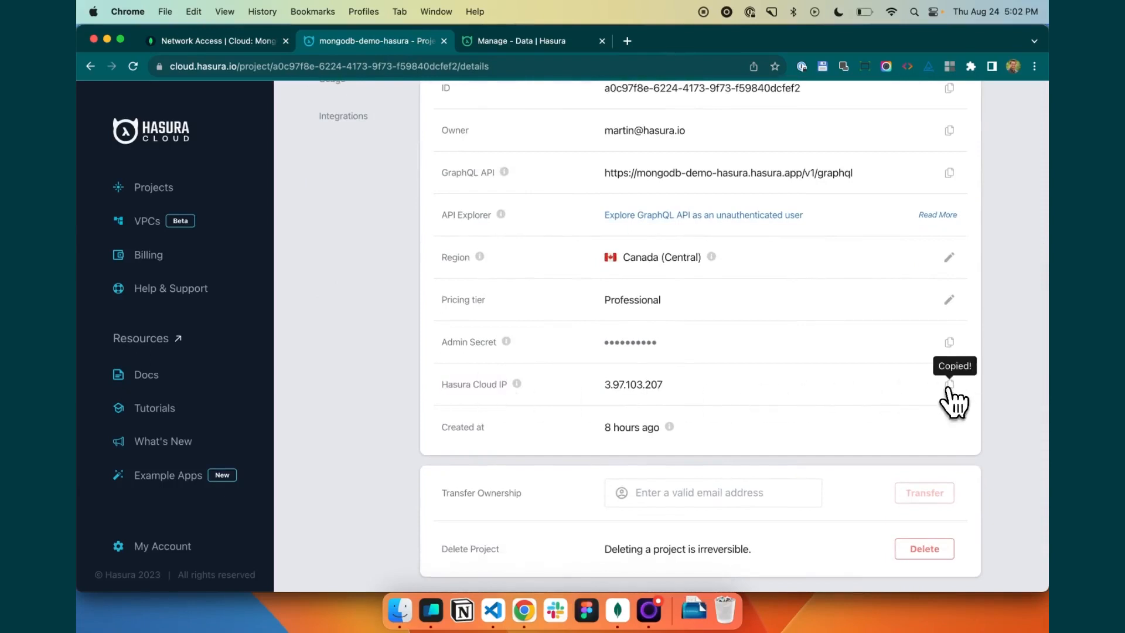
left_click(217, 40)
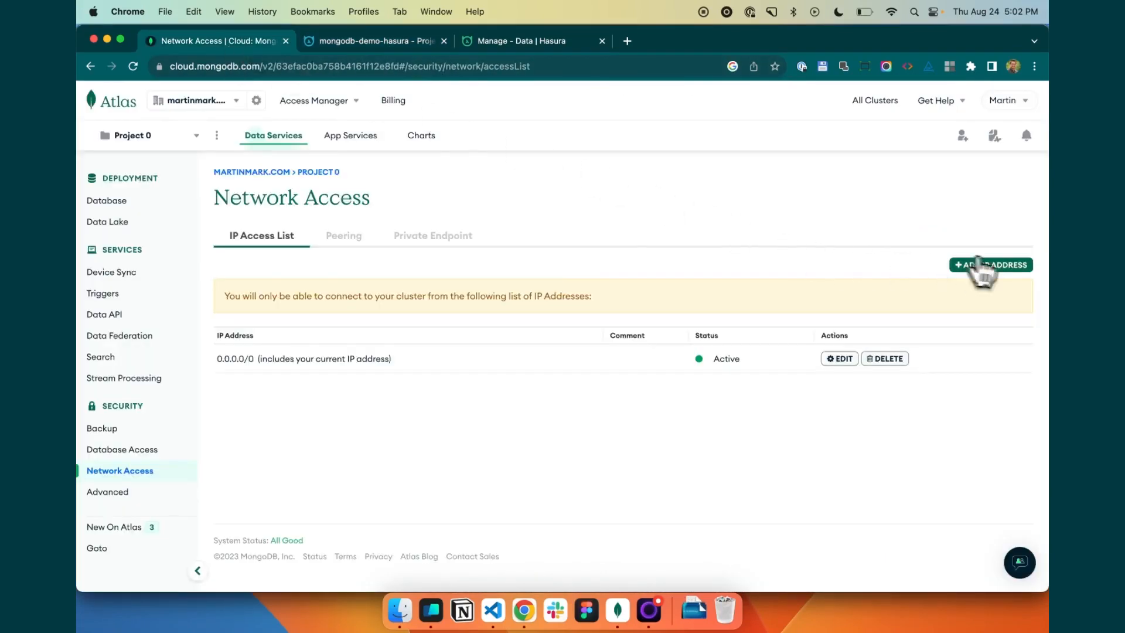
Add 3.97.103.207 as a new IP access list entry in Atlas.
left_click(990, 264)
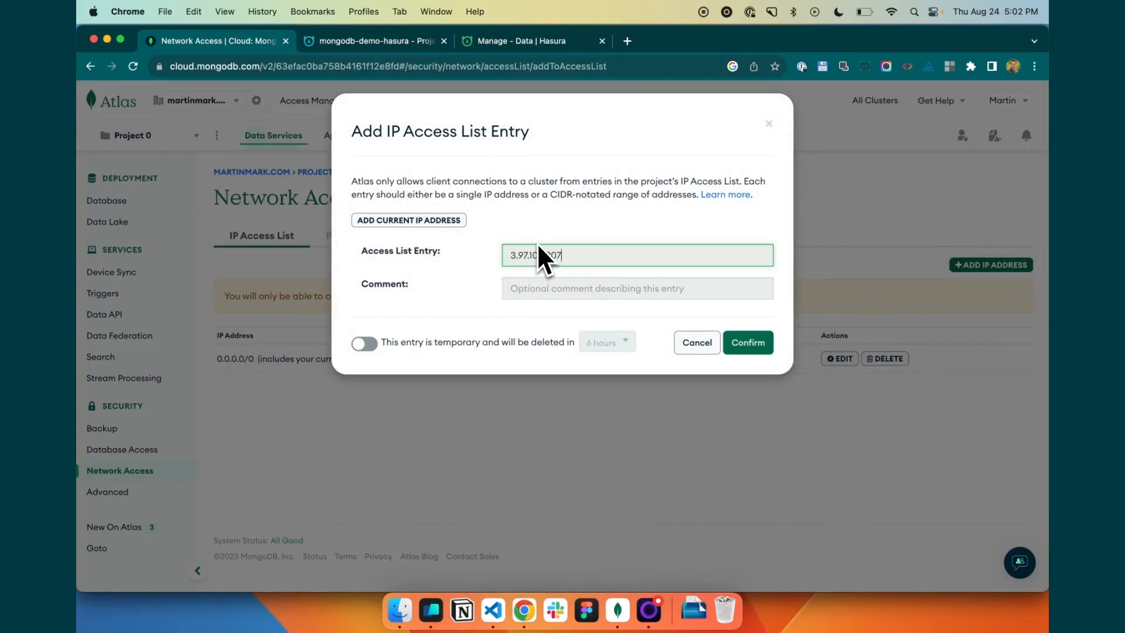
left_click(696, 342)
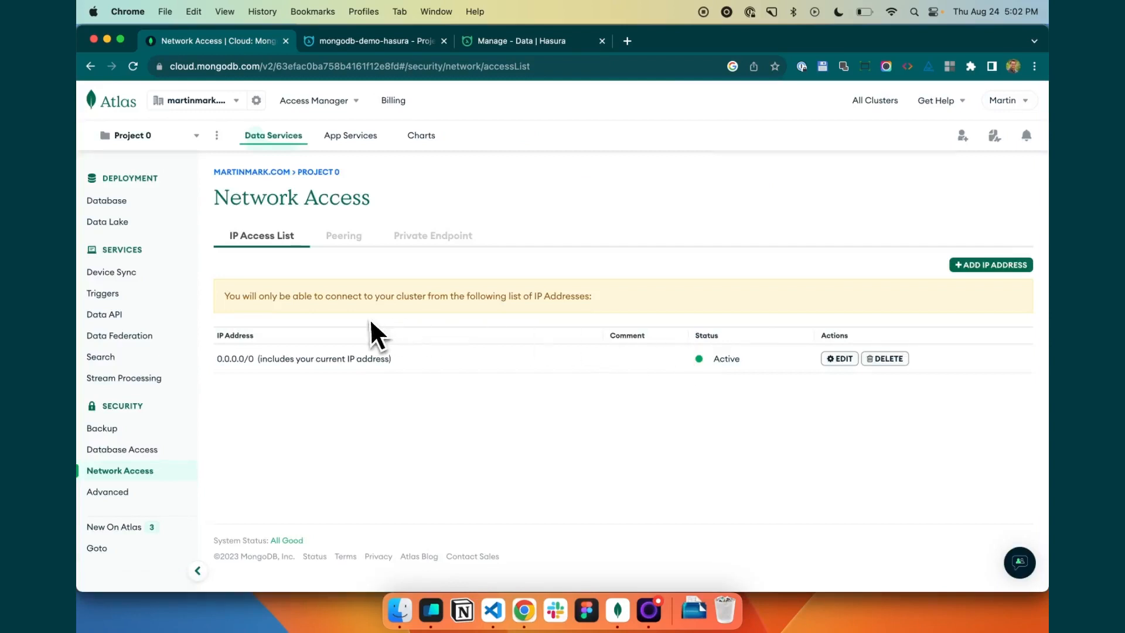
mouse_move(485, 68)
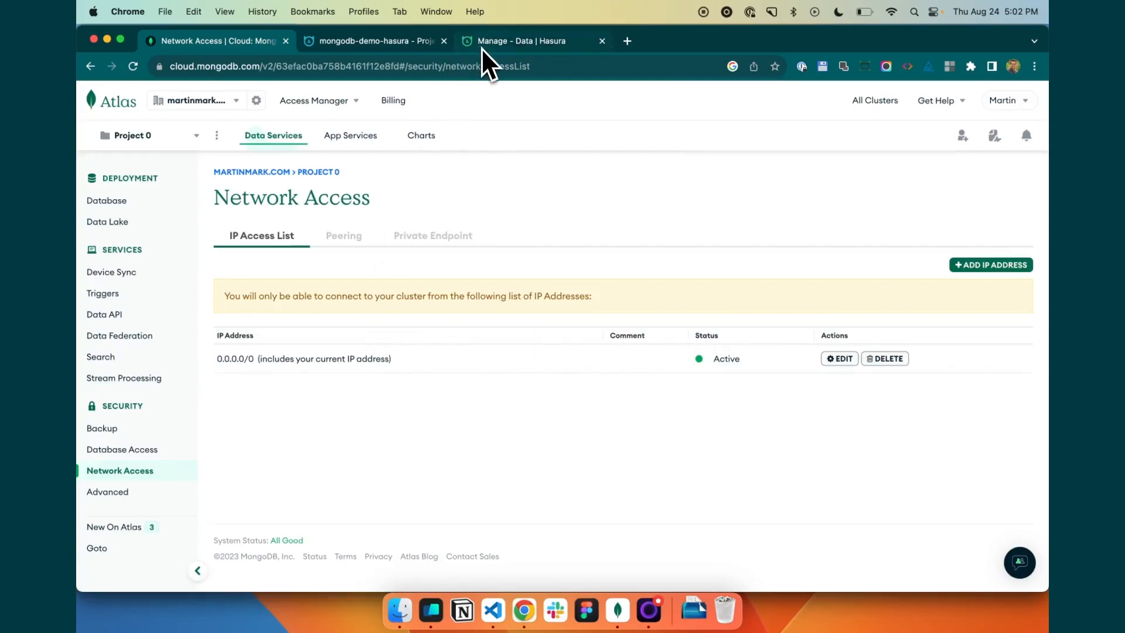
In the local Hasura console's Data Manager, start connecting a new MongoDB database.
left_click(520, 41)
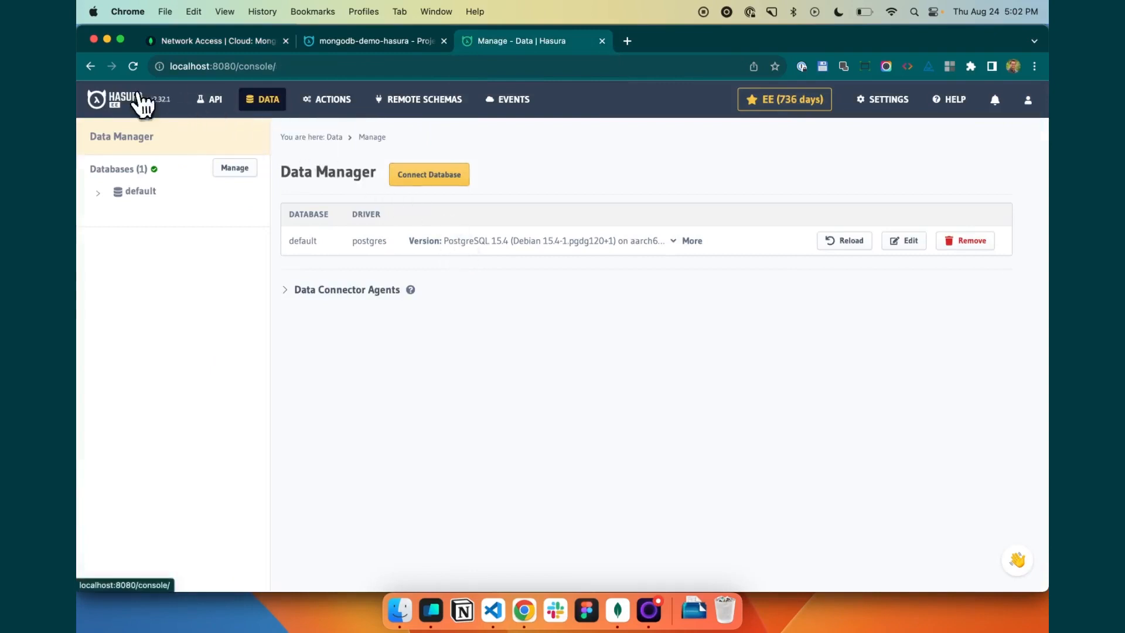
left_click(209, 98)
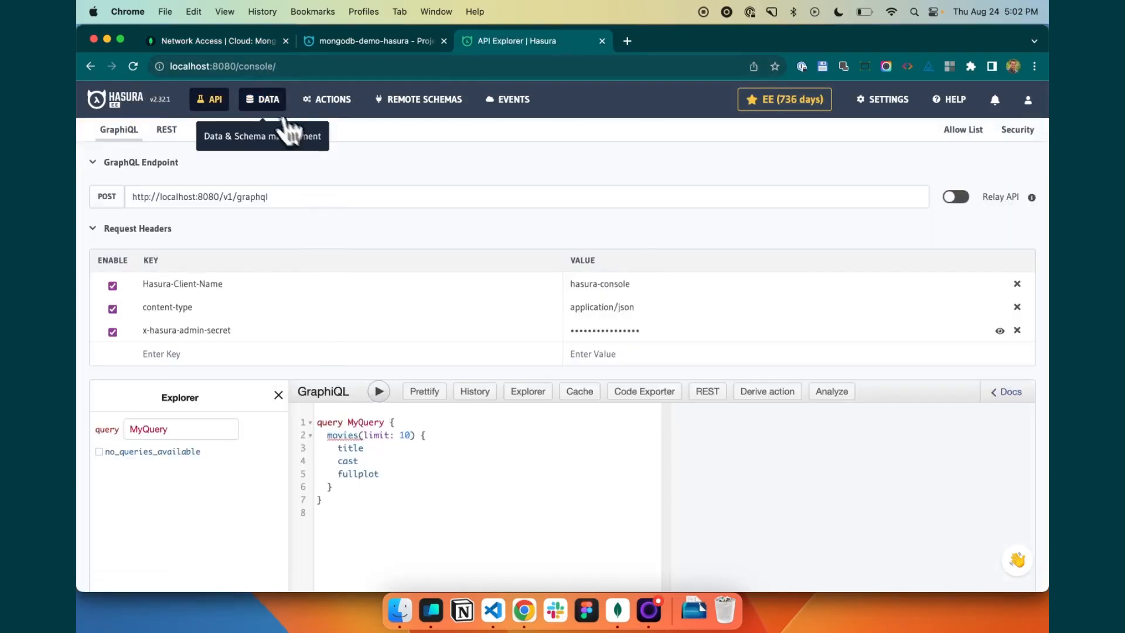
left_click(267, 98)
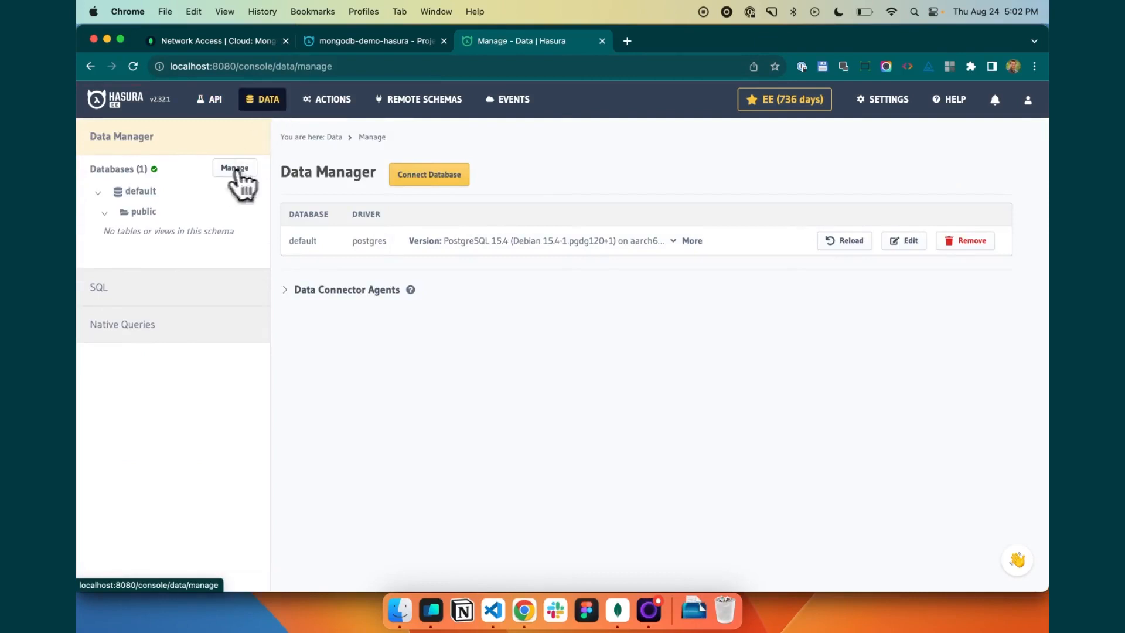
left_click(429, 175)
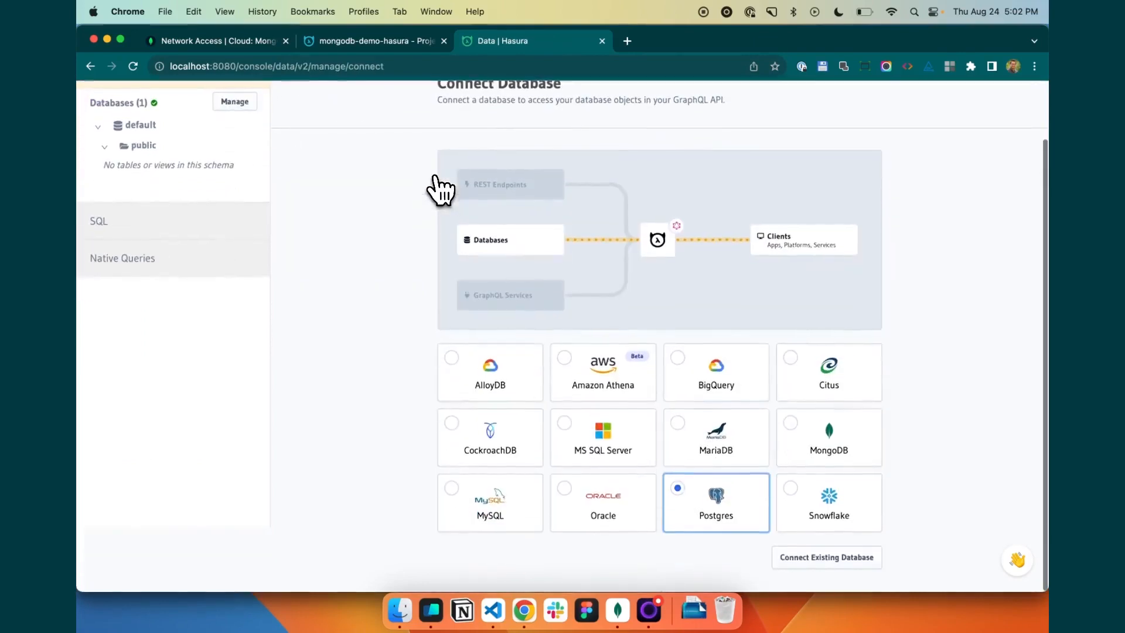
left_click(790, 423)
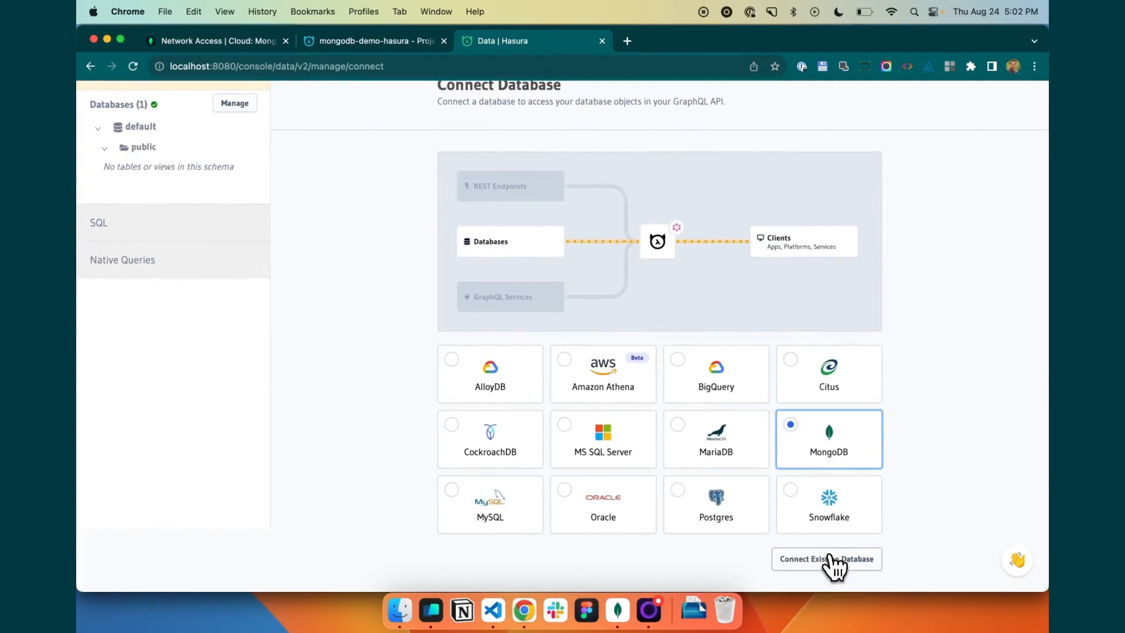
Connect an existing MongoDB database named mongodb with the cluster0 connection string and db sample_mflix.
left_click(826, 559)
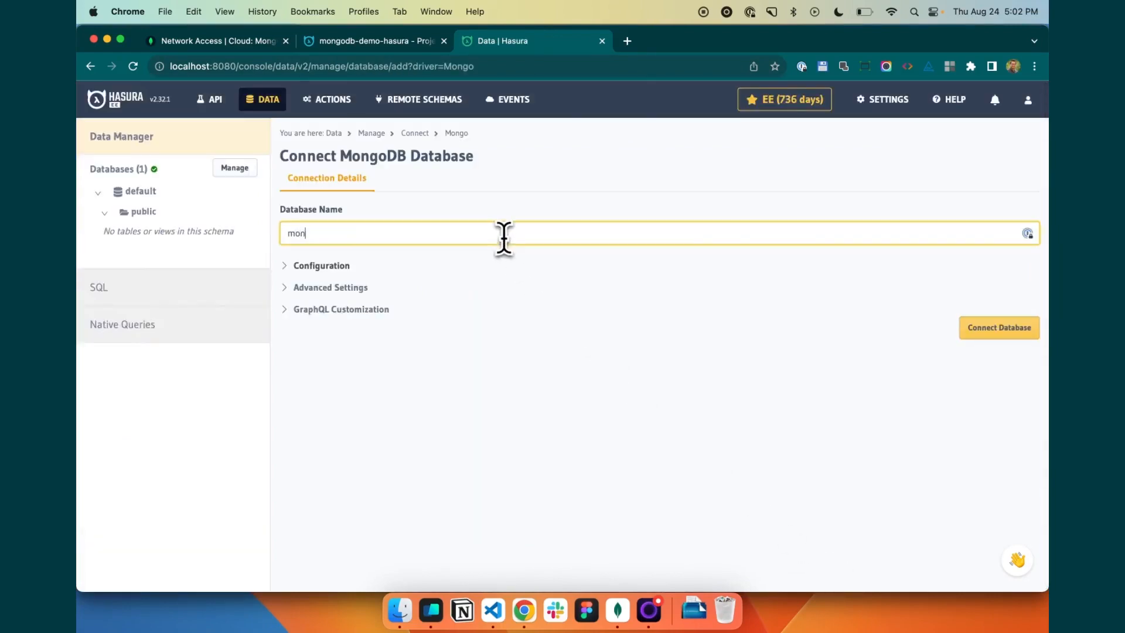
left_click(321, 265)
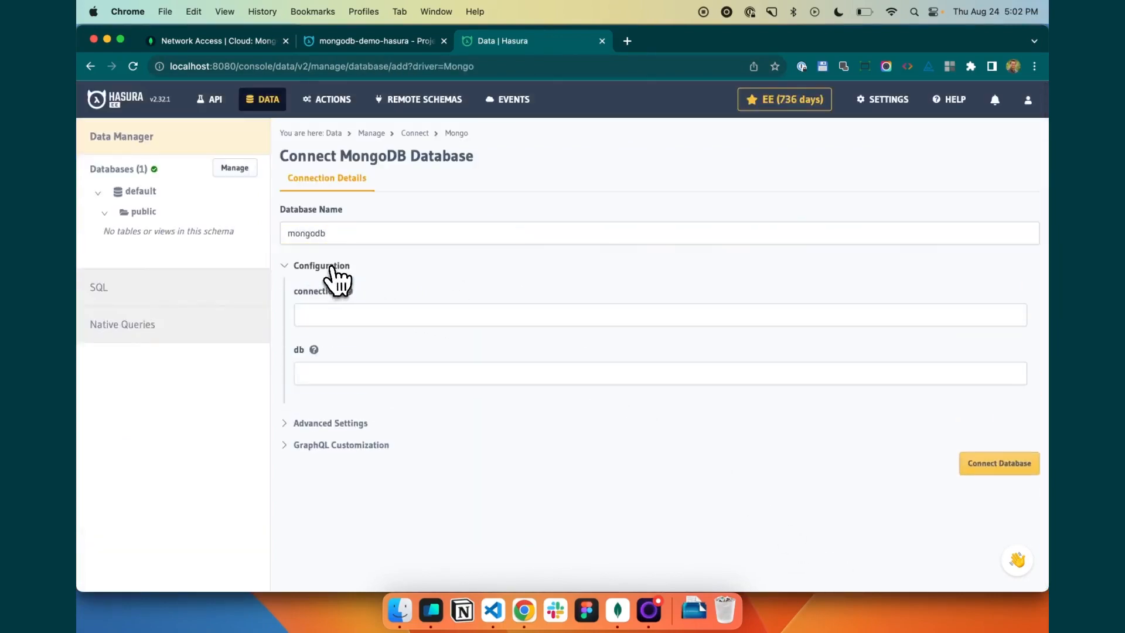
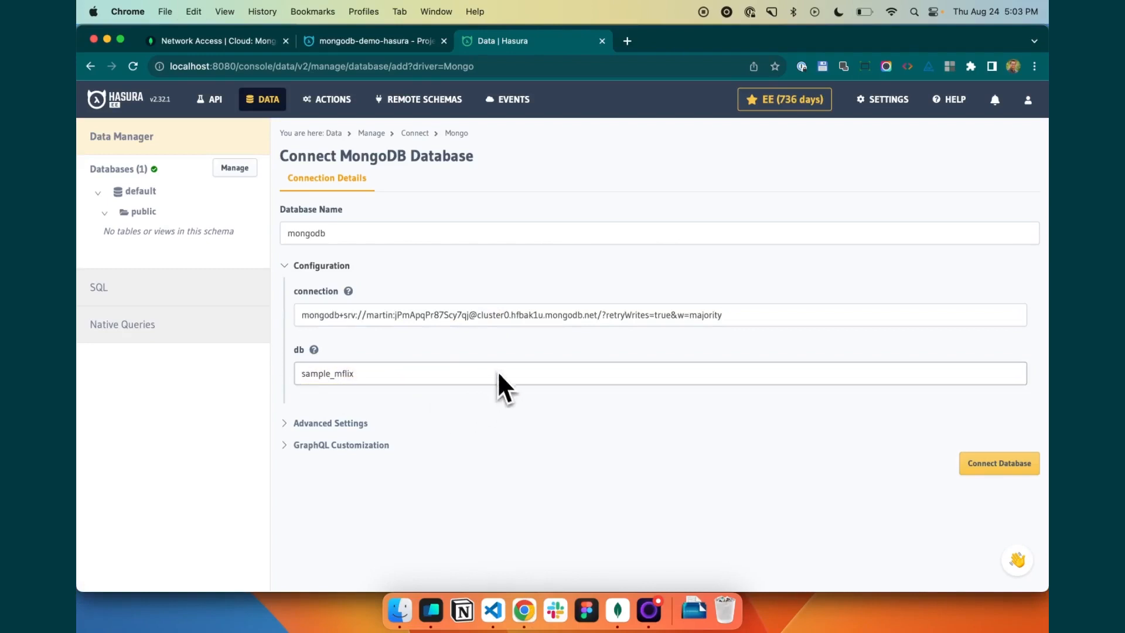
left_click(998, 463)
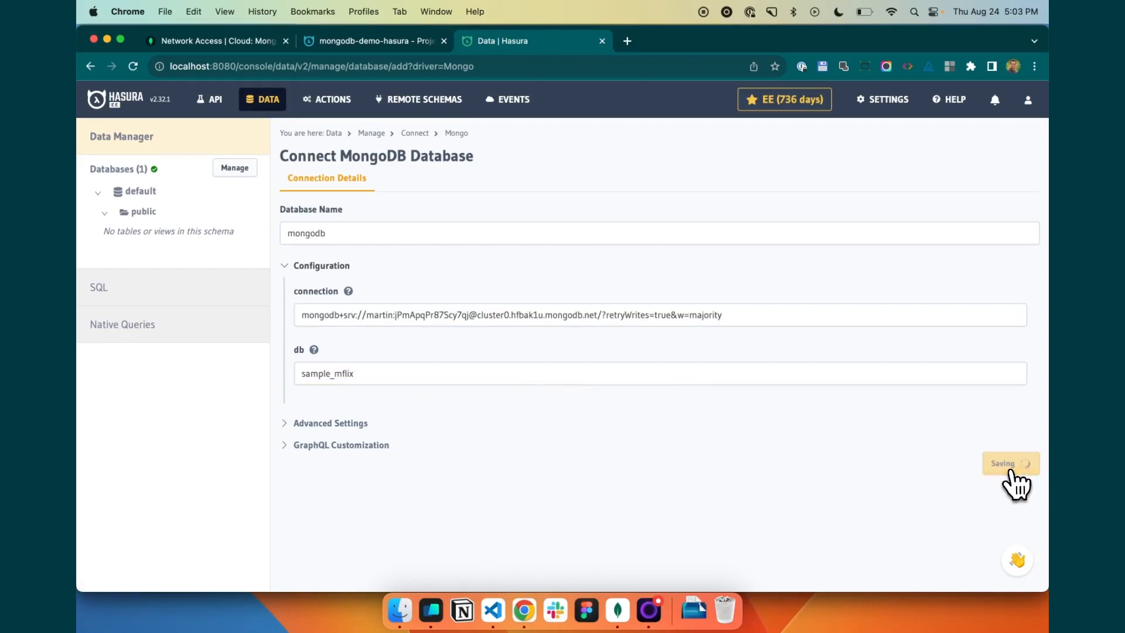
left_click(1010, 462)
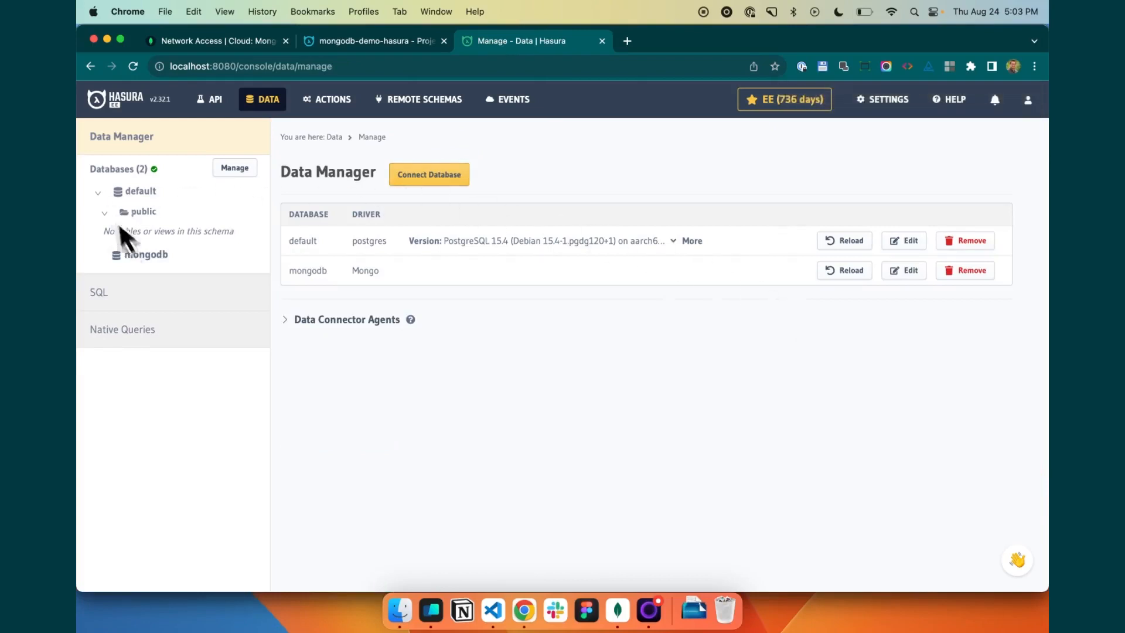
left_click(145, 254)
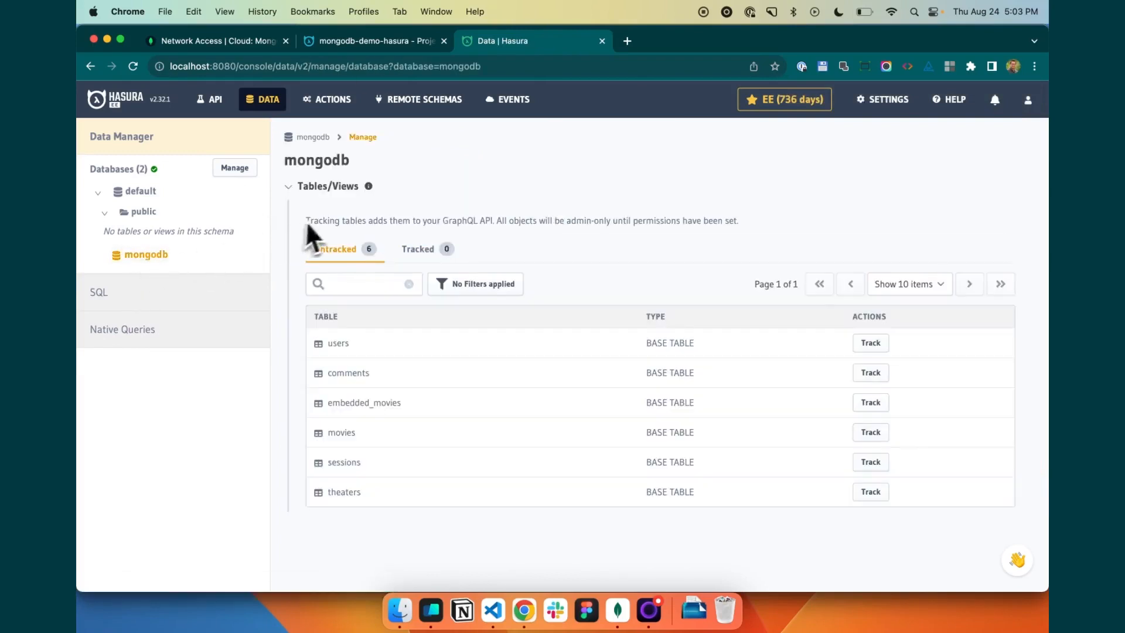
mouse_move(413, 202)
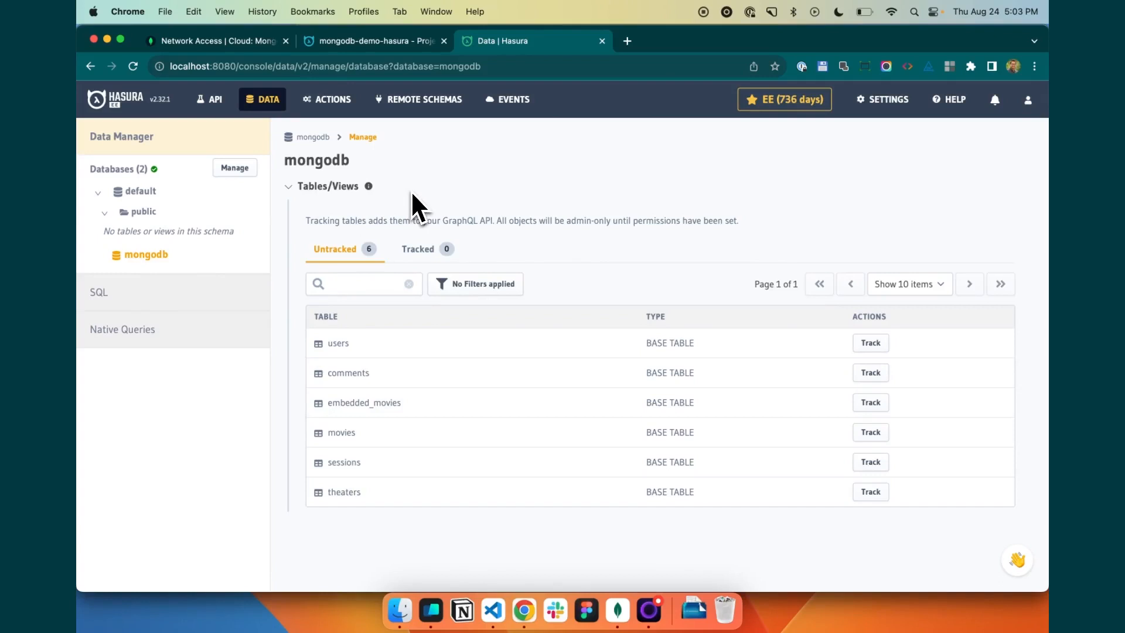
mouse_move(544, 392)
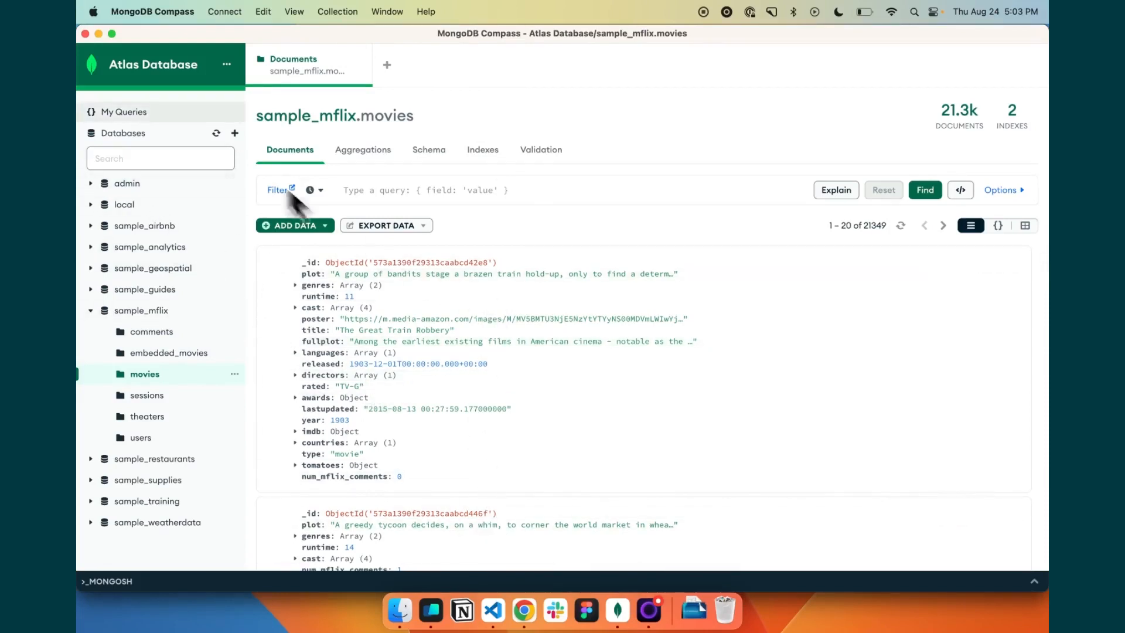
mouse_move(149, 386)
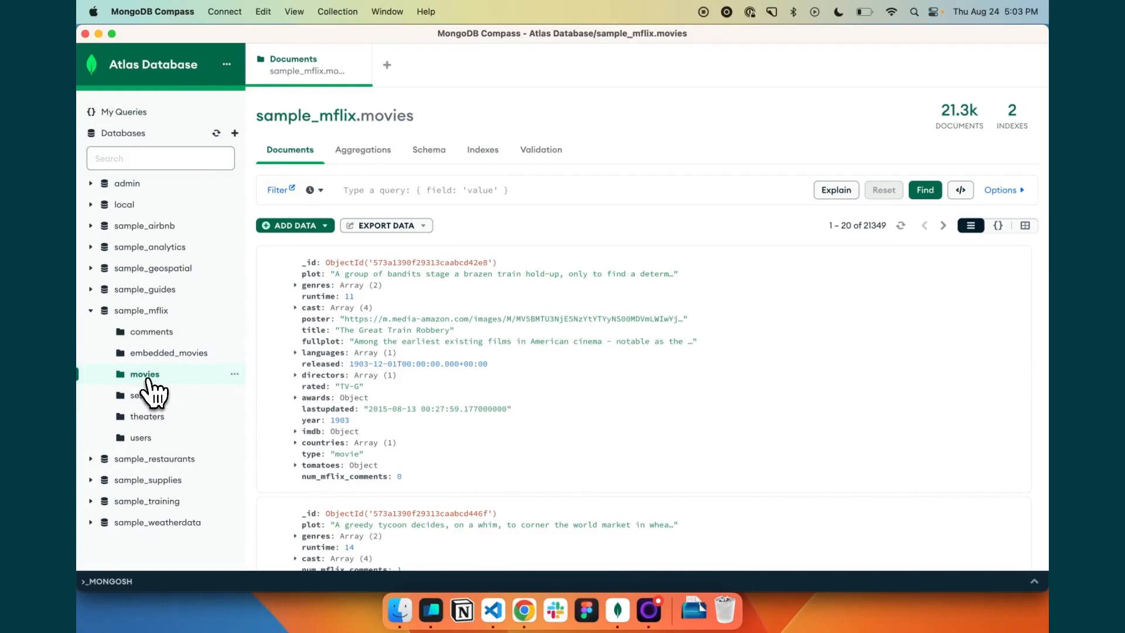
mouse_move(506, 445)
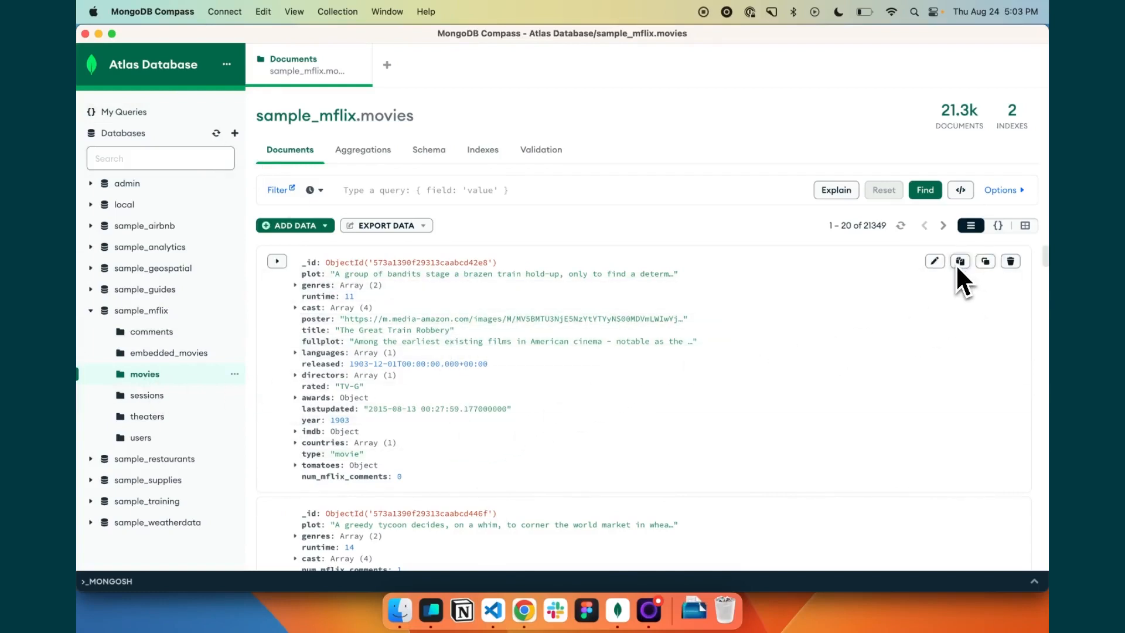
Copy the first movies document in Compass and return to the Hasura console.
left_click(960, 262)
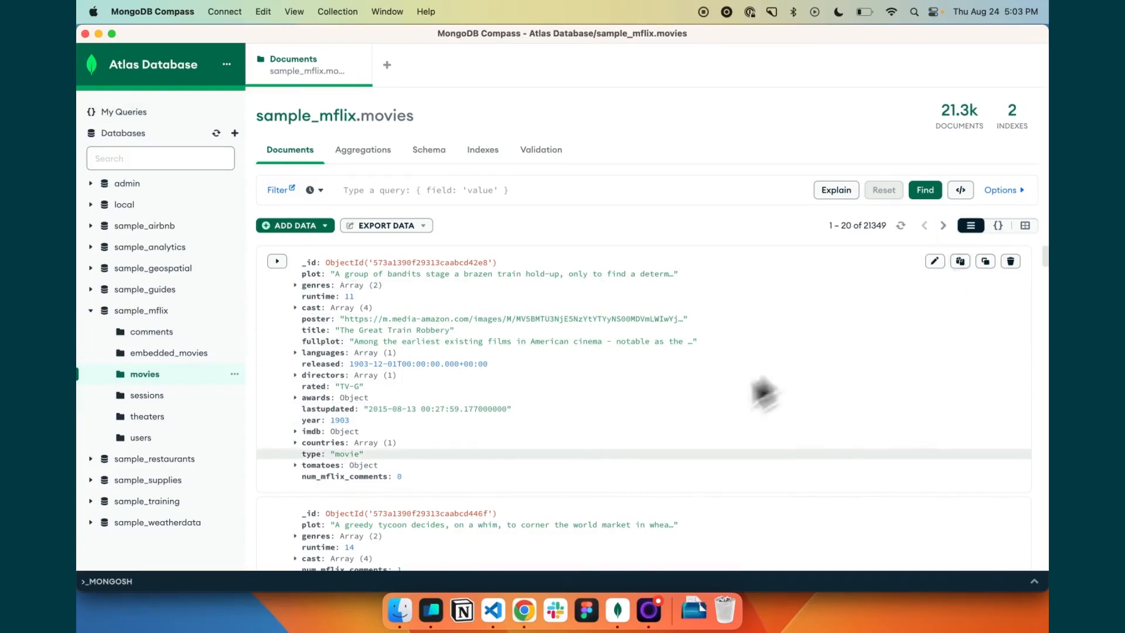
left_click(524, 610)
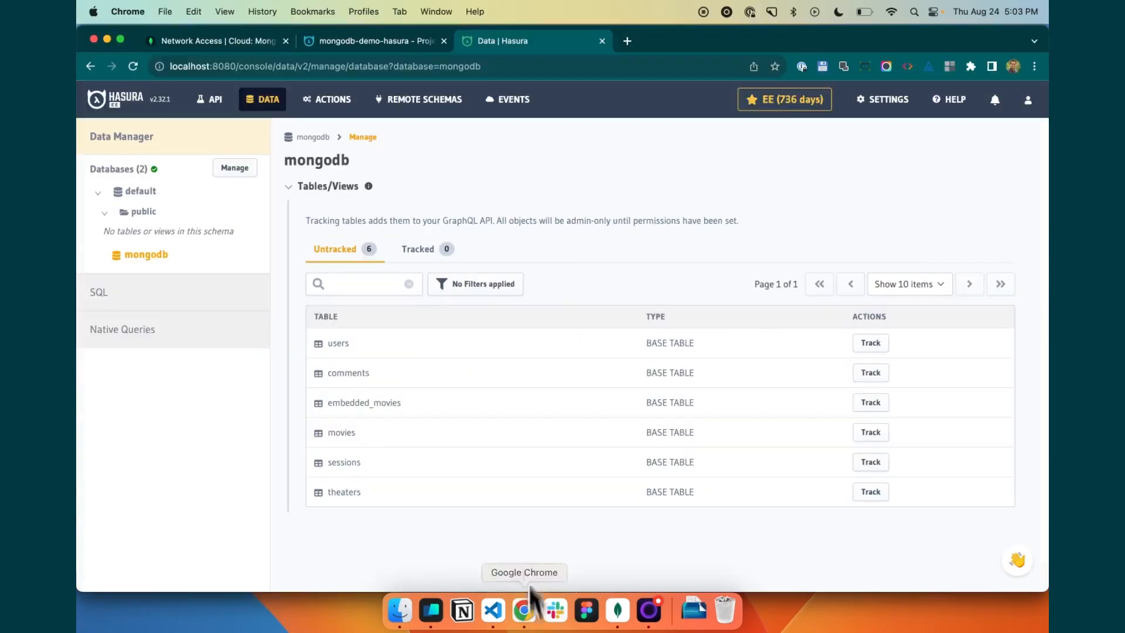
mouse_move(511, 462)
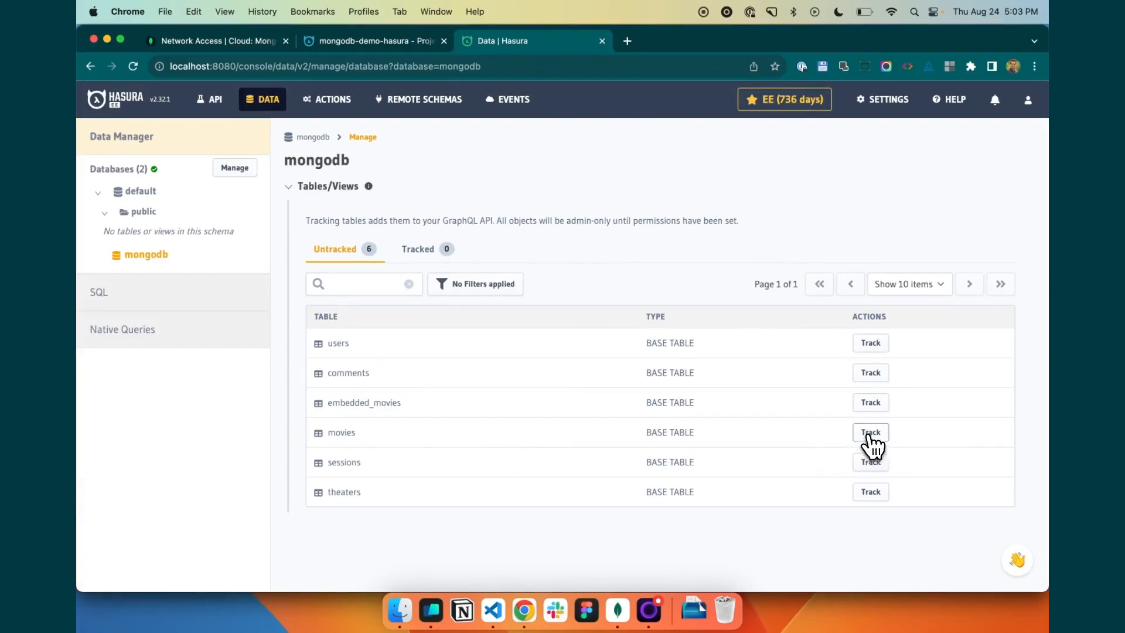
Track movies and validate the pasted sample document to auto-generate its logical models.
left_click(869, 432)
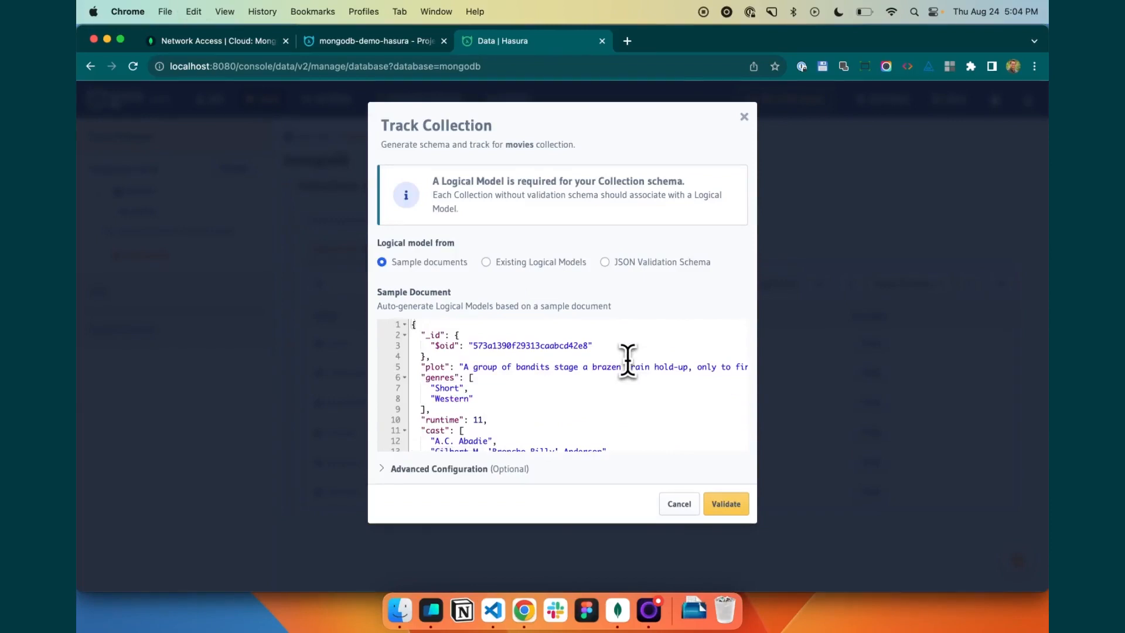
mouse_move(726, 504)
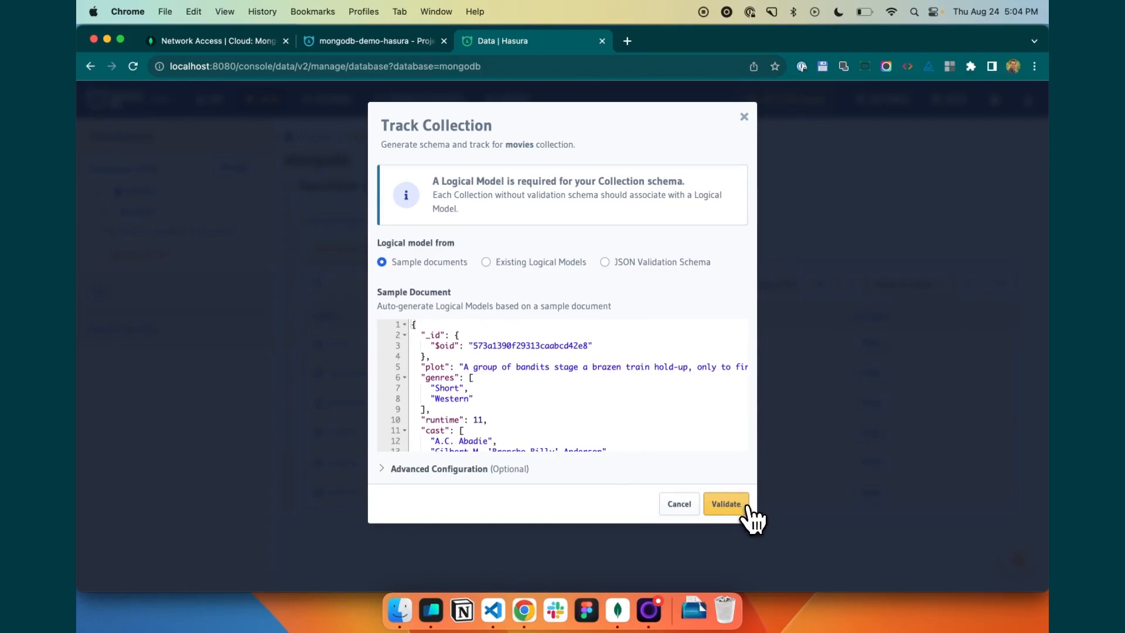
left_click(727, 504)
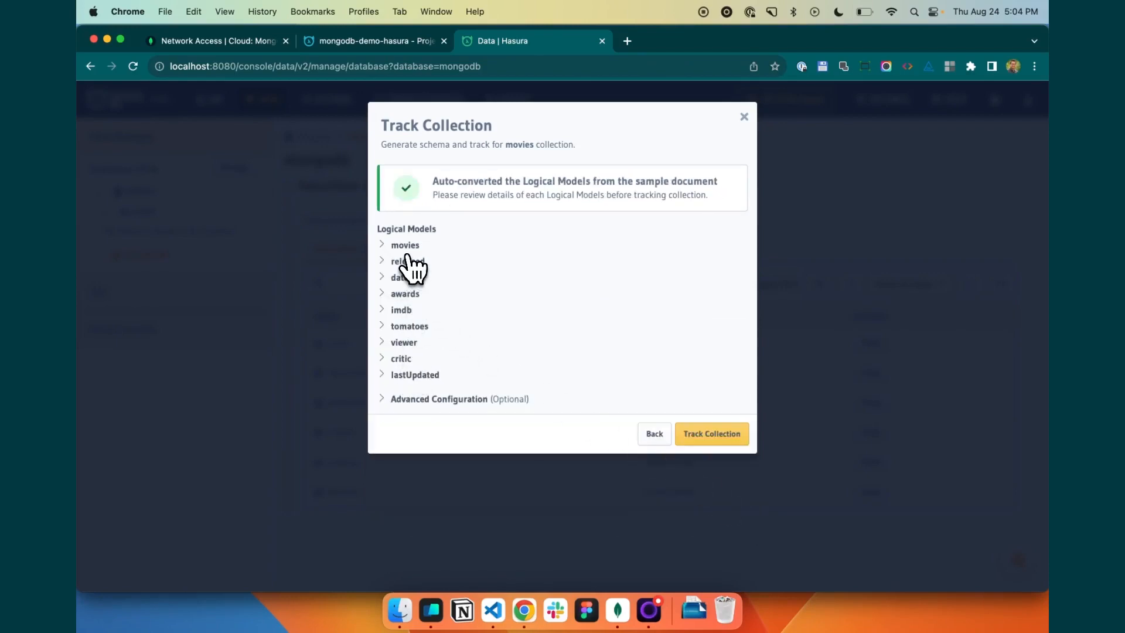
Review the movies logical model's fields and track the collection with these models.
left_click(403, 245)
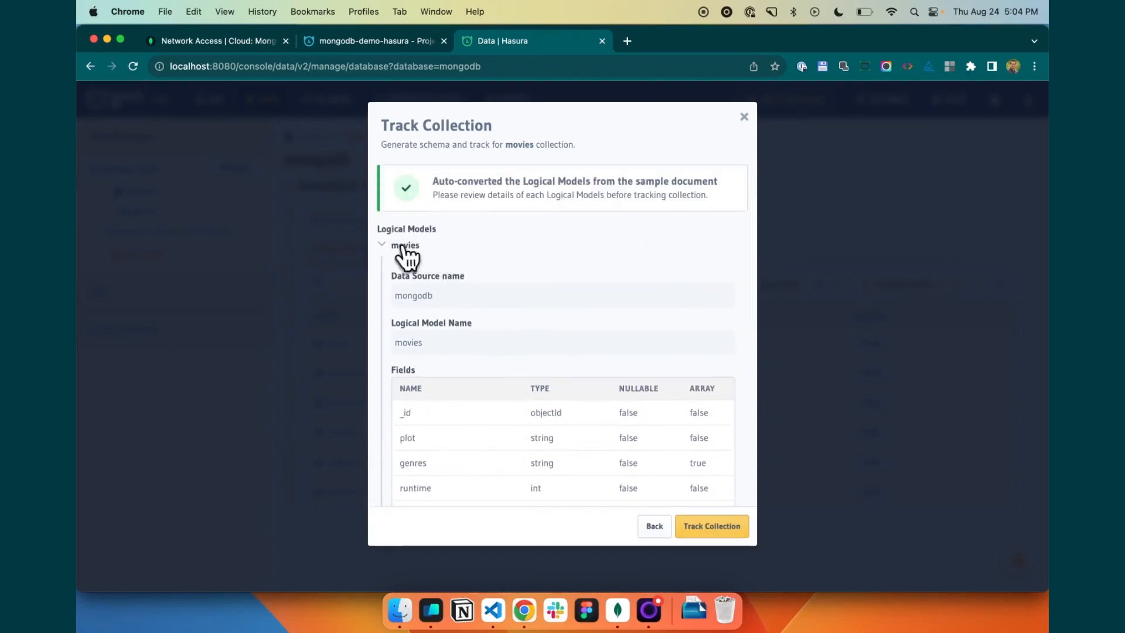
left_click(382, 244)
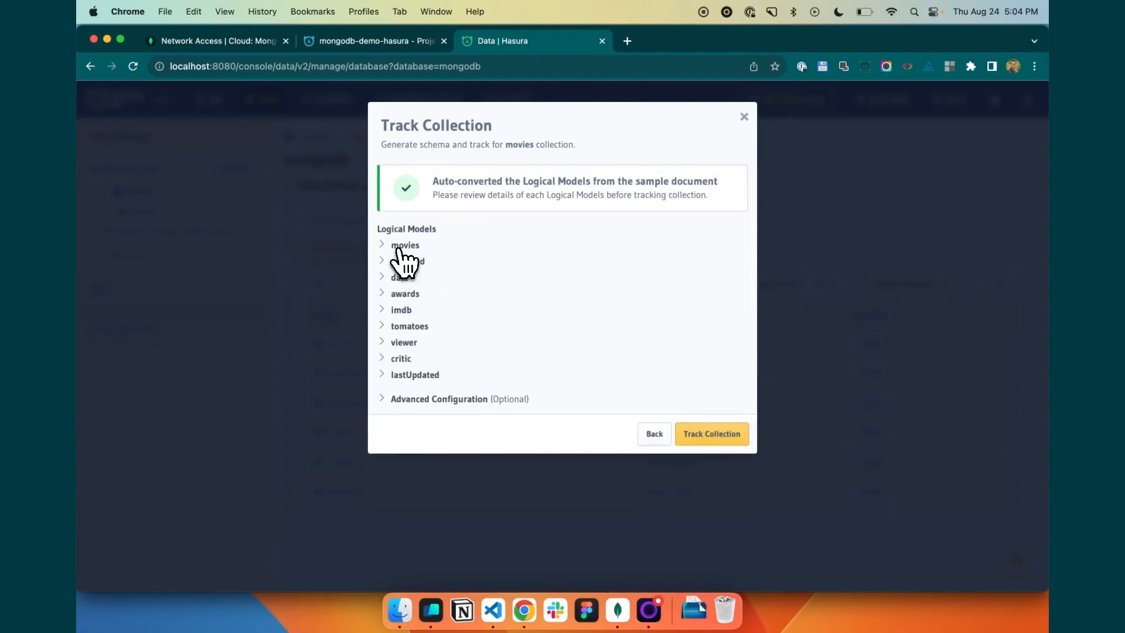
mouse_move(440, 353)
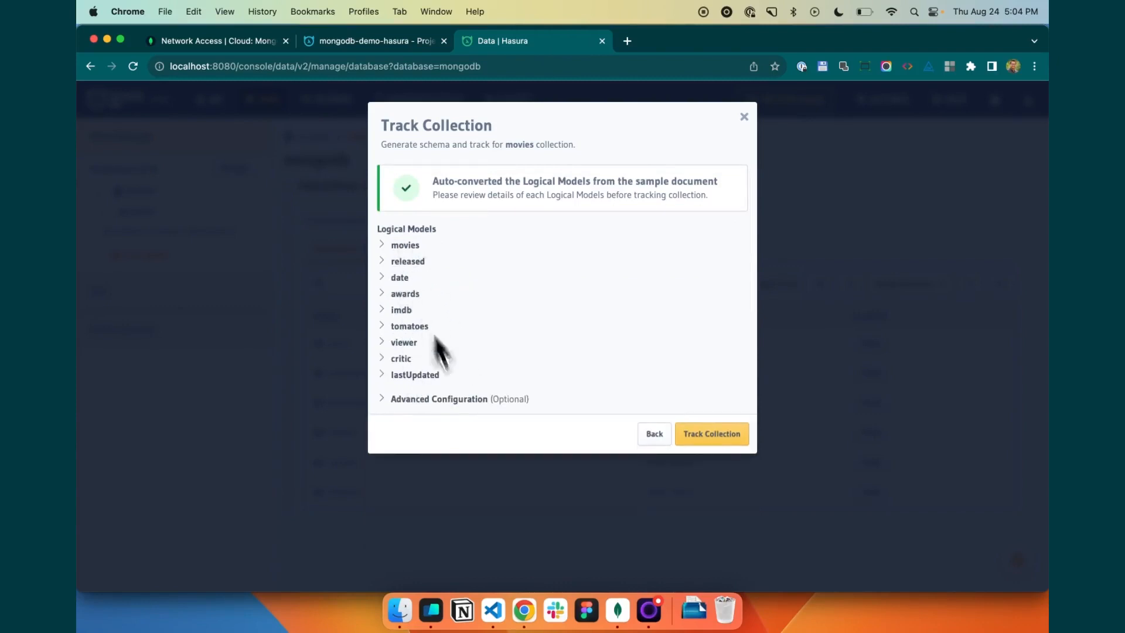
left_click(713, 433)
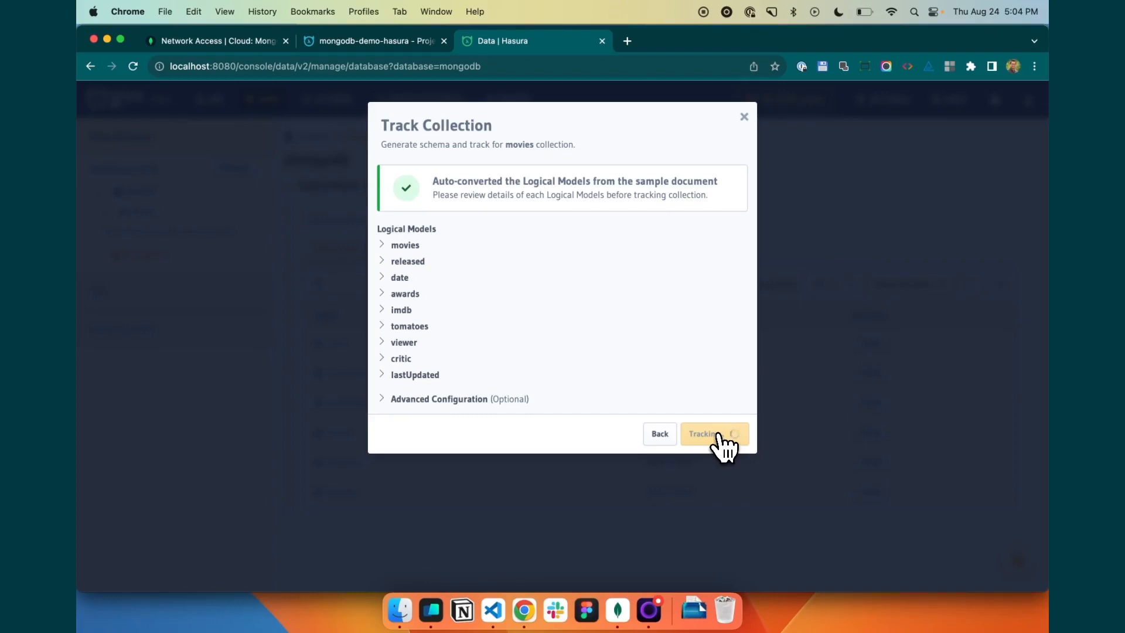
left_click(708, 434)
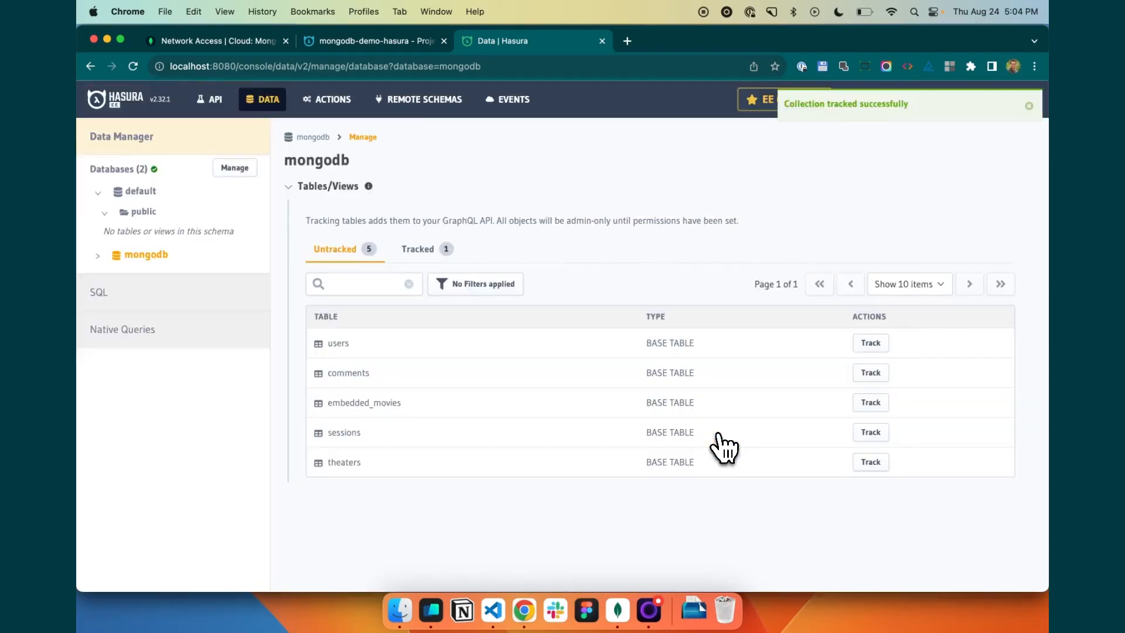
mouse_move(410, 386)
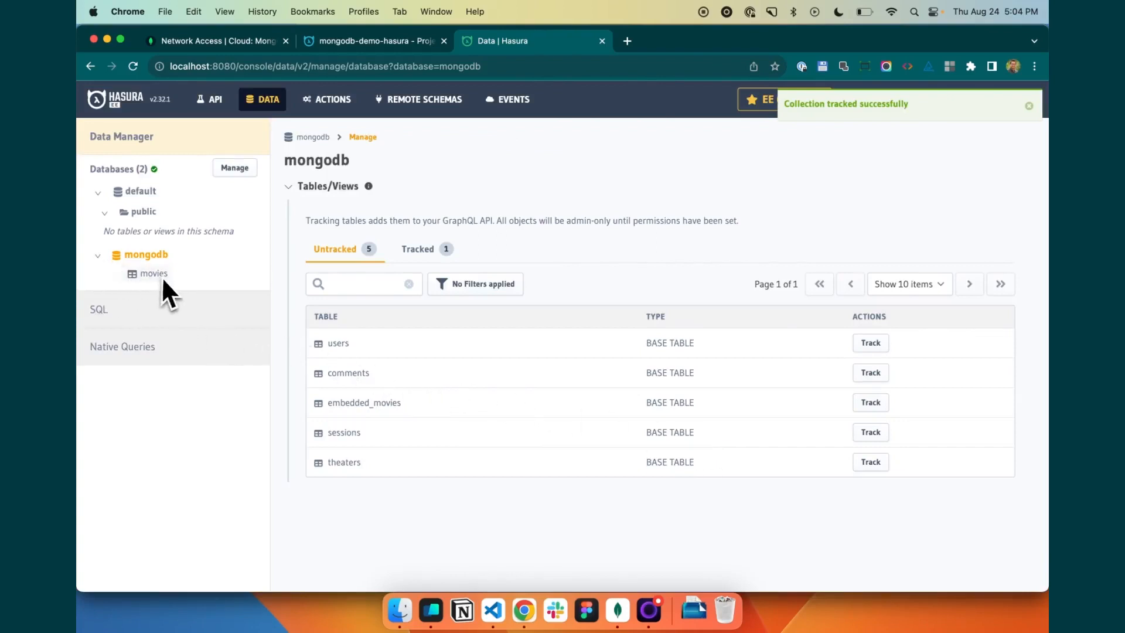
mouse_move(216, 105)
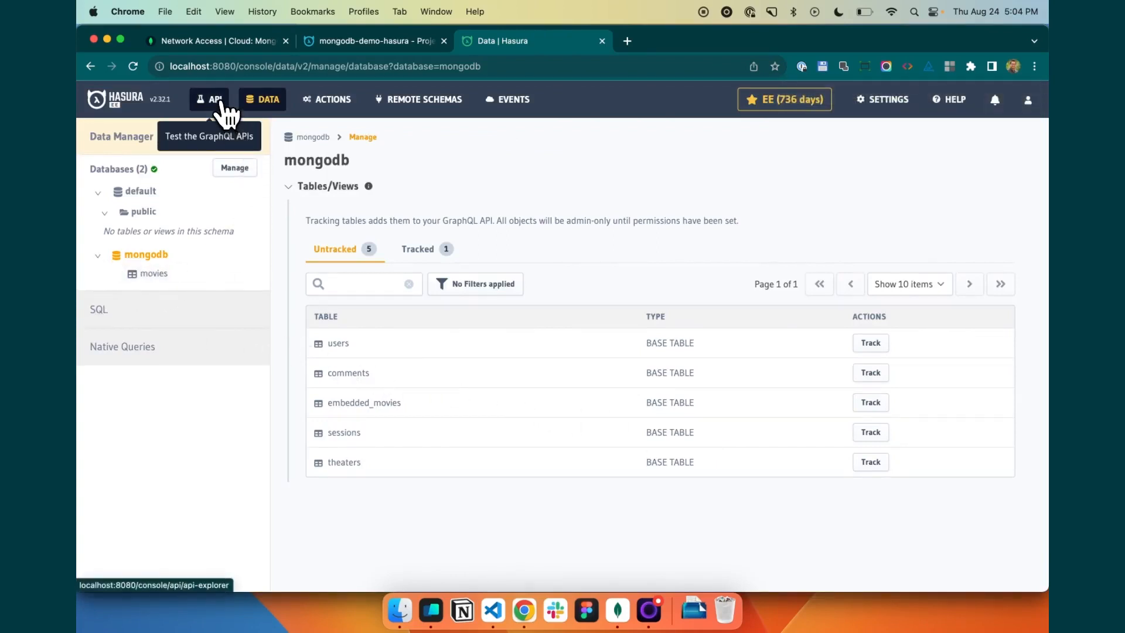
Build a movies query with limit 10 requesting title, cast and fullplot in the API explorer.
left_click(213, 98)
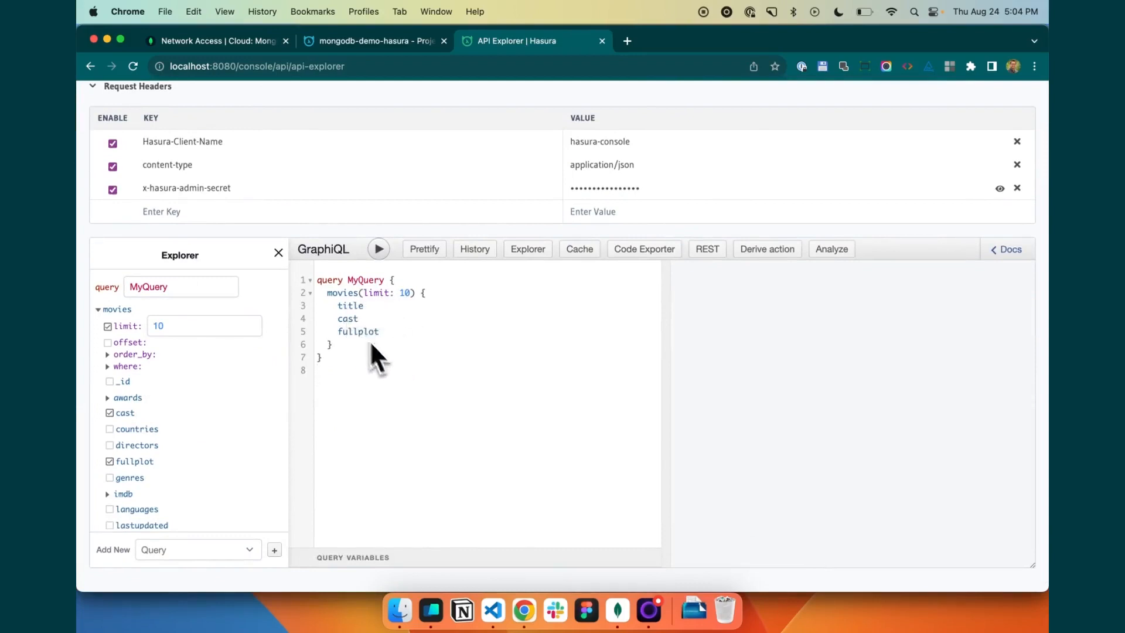
Run the movies query and scroll the results starting with The Great Train Robbery.
left_click(378, 248)
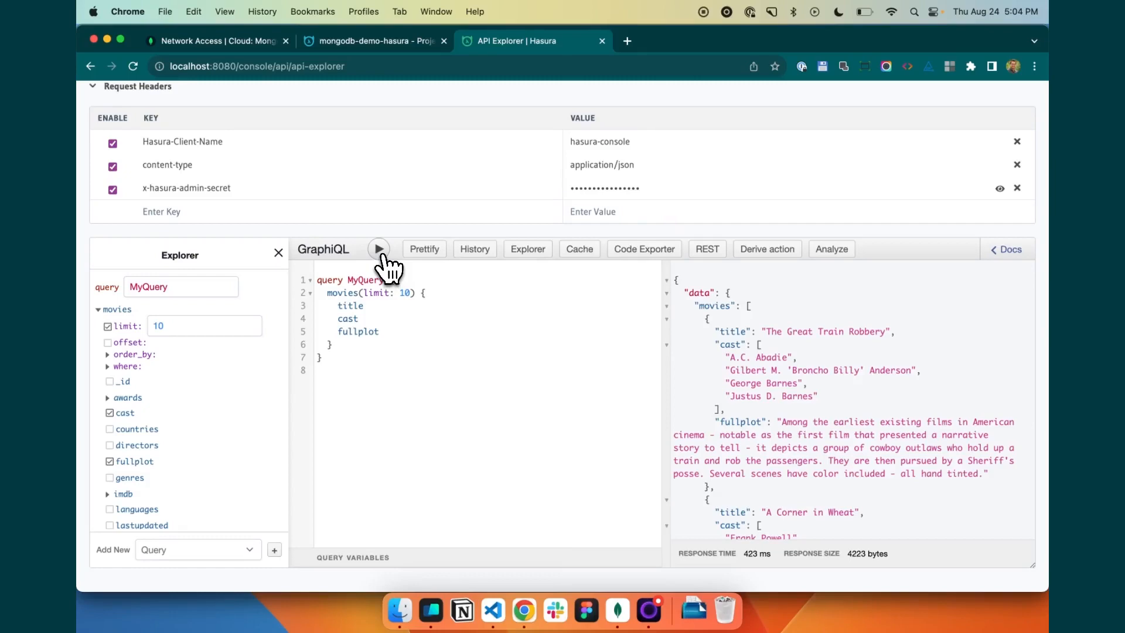
scroll("down", 3)
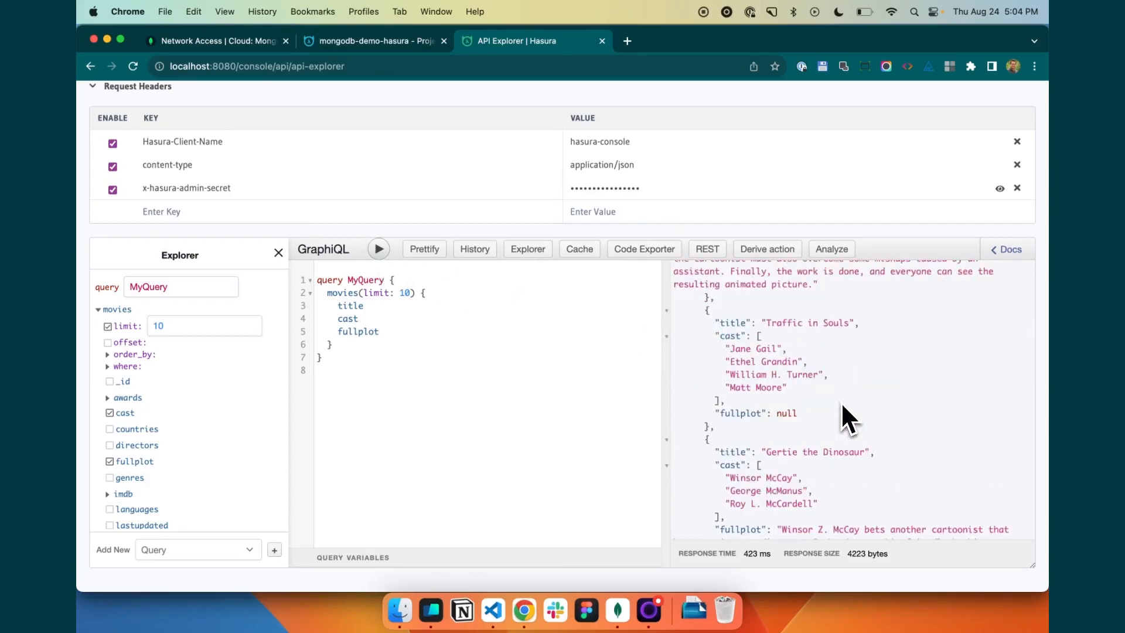
scroll("down", 3)
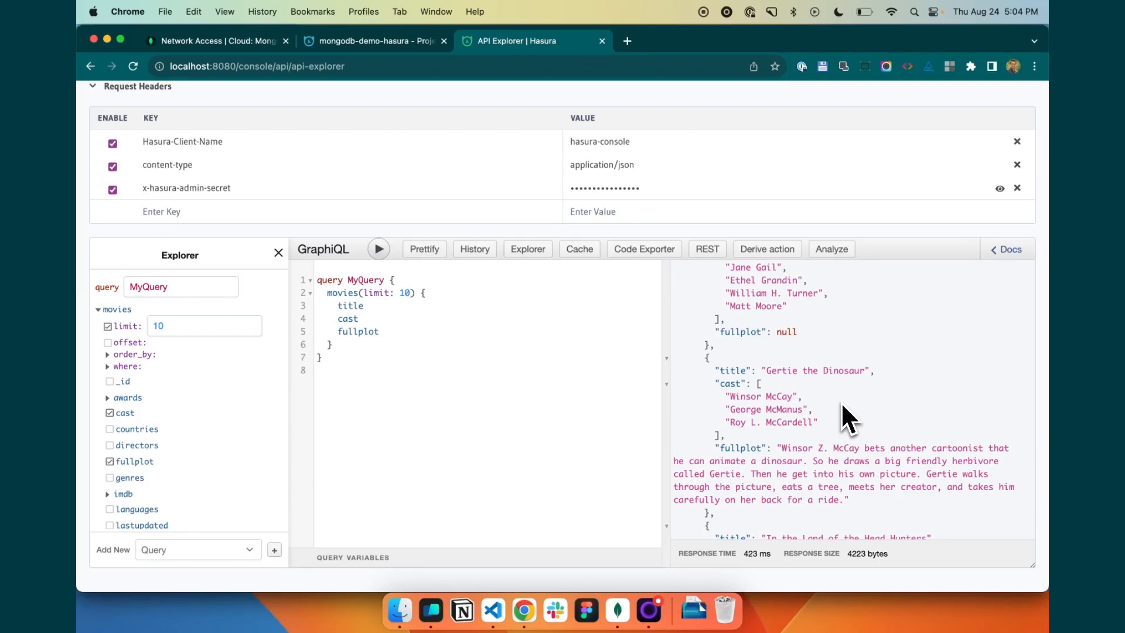
mouse_move(743, 455)
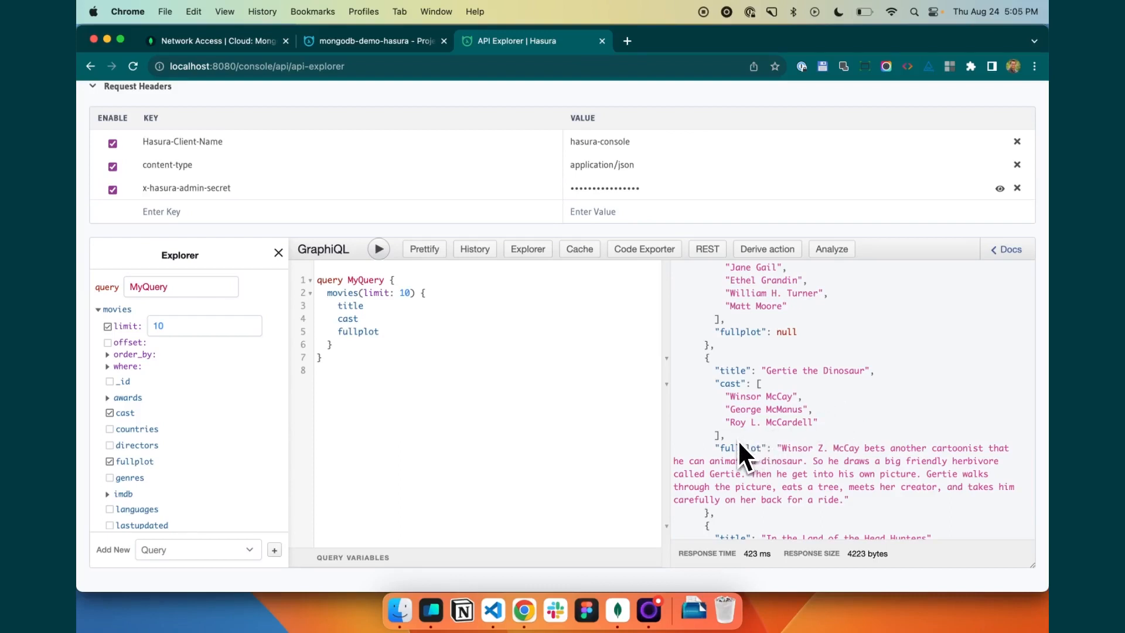